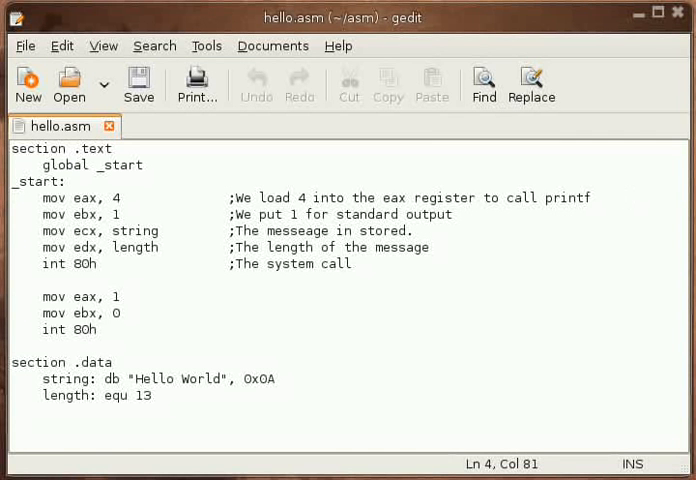
pyautogui.click(630, 197)
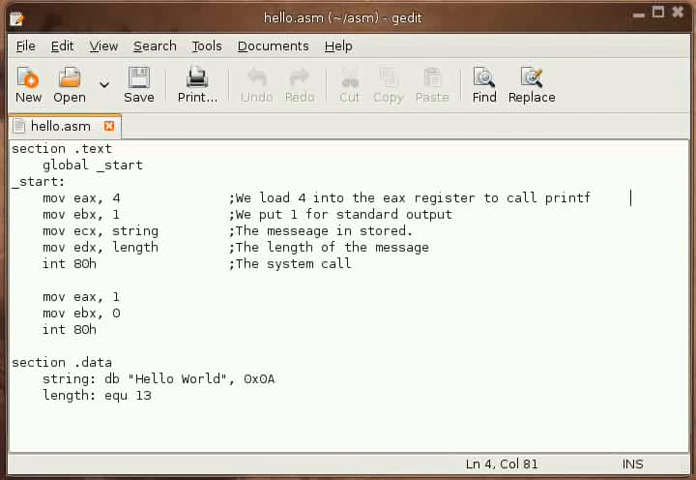
pyautogui.click(87, 329)
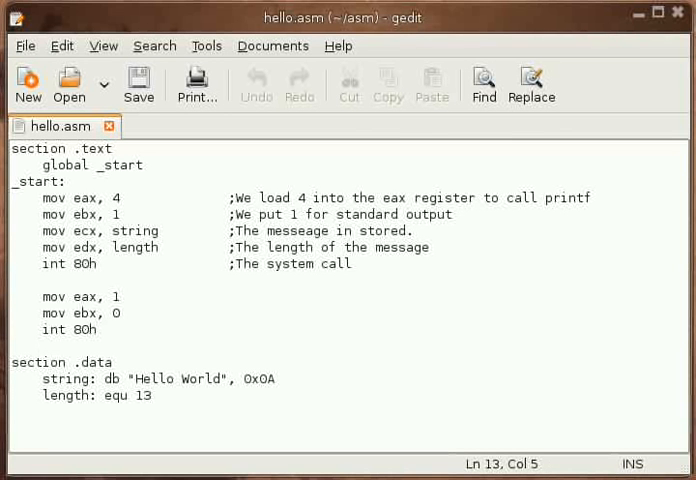
pyautogui.click(272, 378)
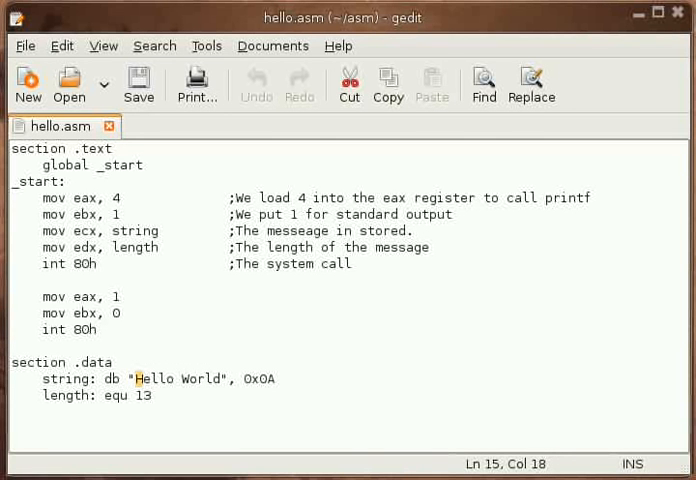
pyautogui.doubleClick(192, 379)
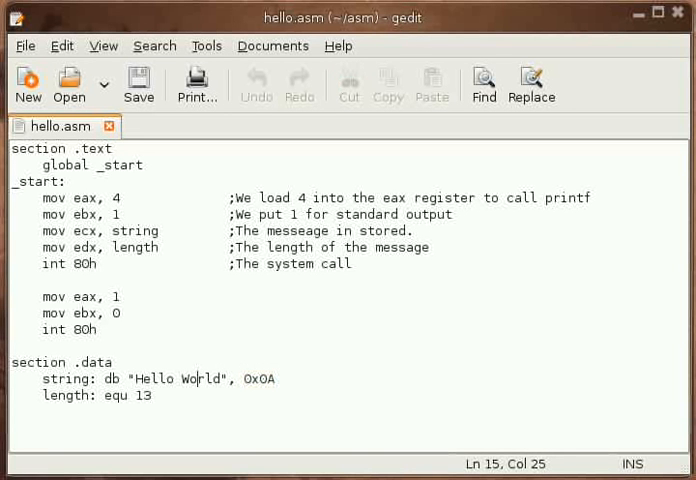
pyautogui.click(148, 396)
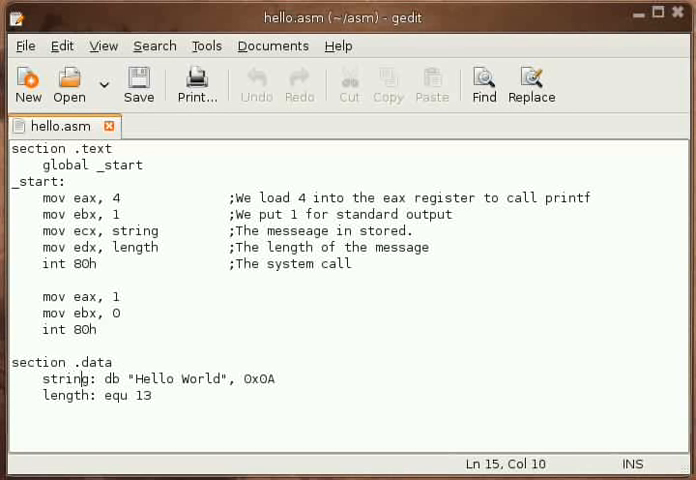
pyautogui.click(103, 379)
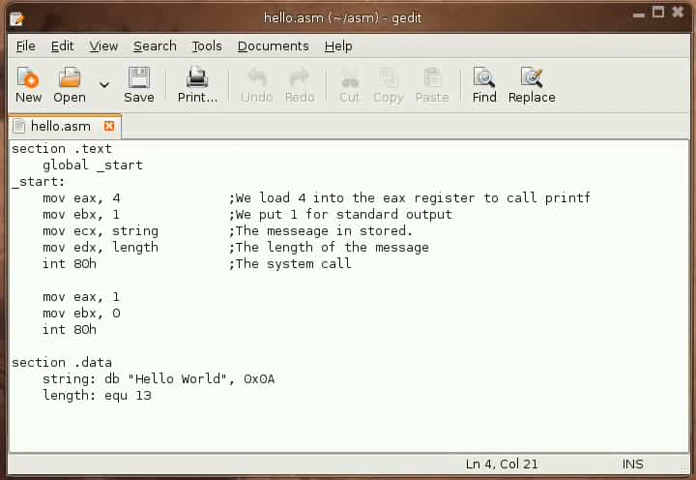
pyautogui.click(169, 198)
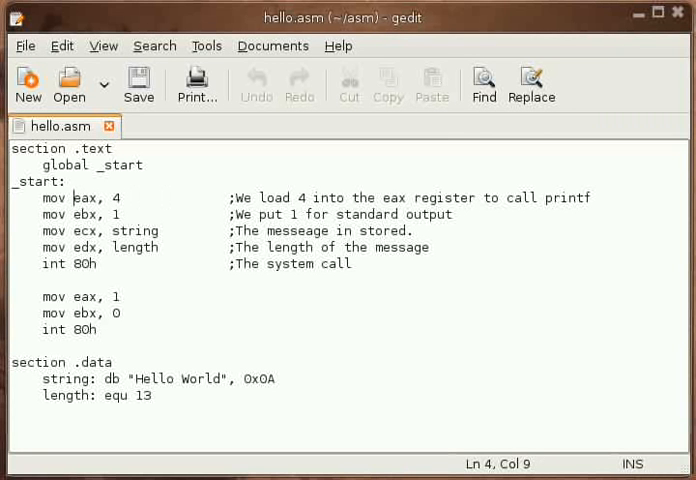
pyautogui.click(428, 247)
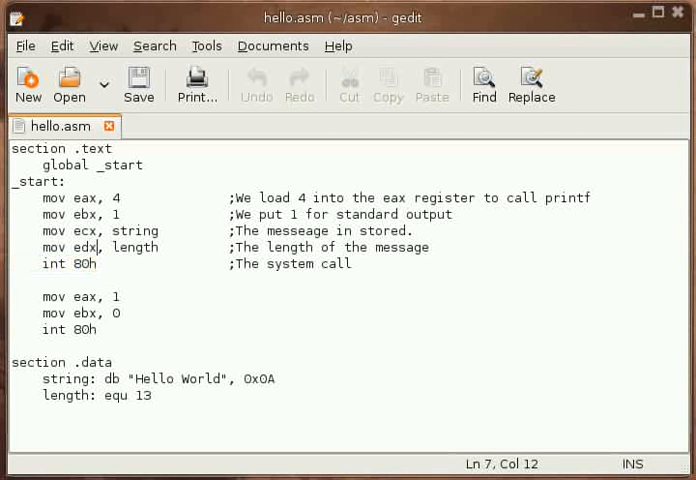
pyautogui.click(95, 200)
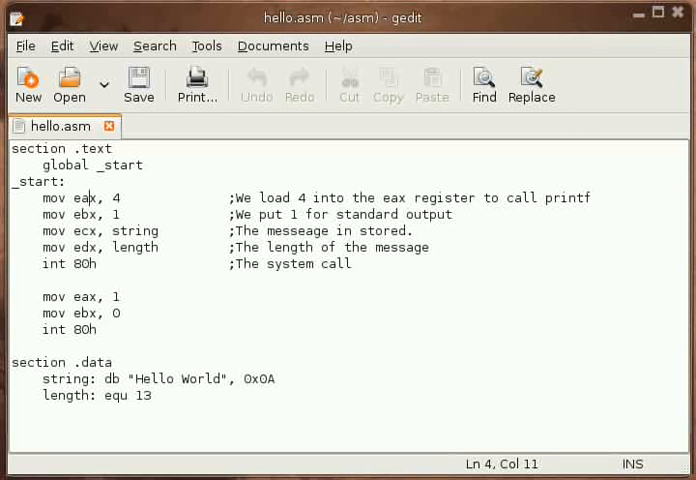
pyautogui.click(130, 197)
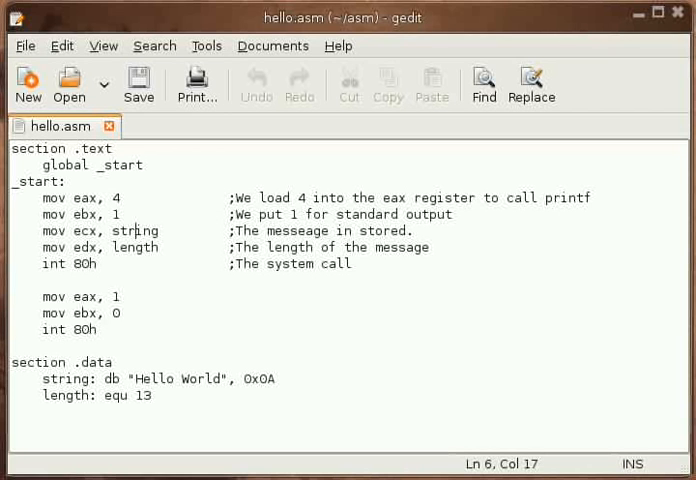
pyautogui.click(119, 296)
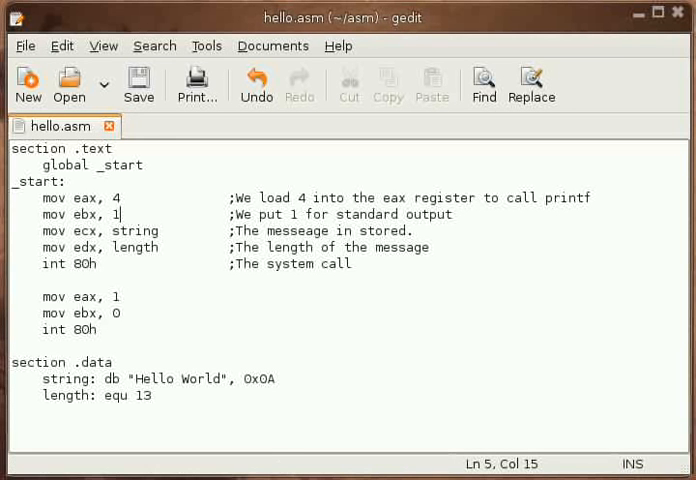
pyautogui.click(68, 214)
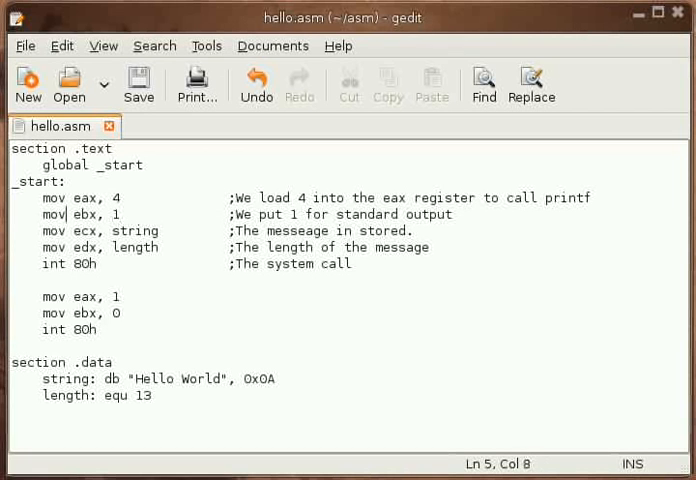
pyautogui.click(17, 197)
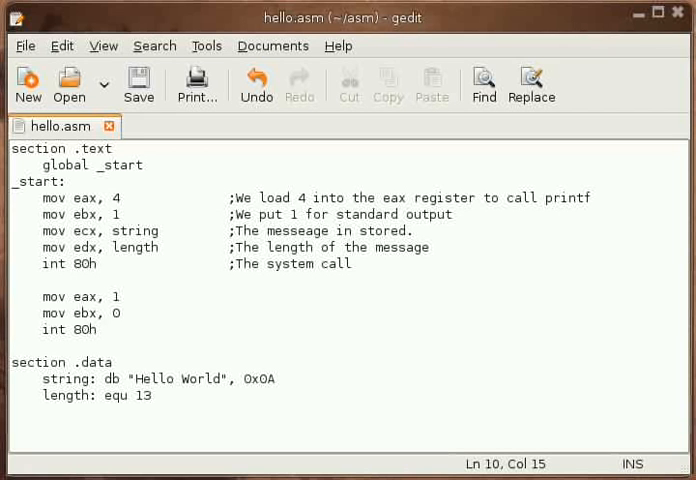
pyautogui.click(113, 313)
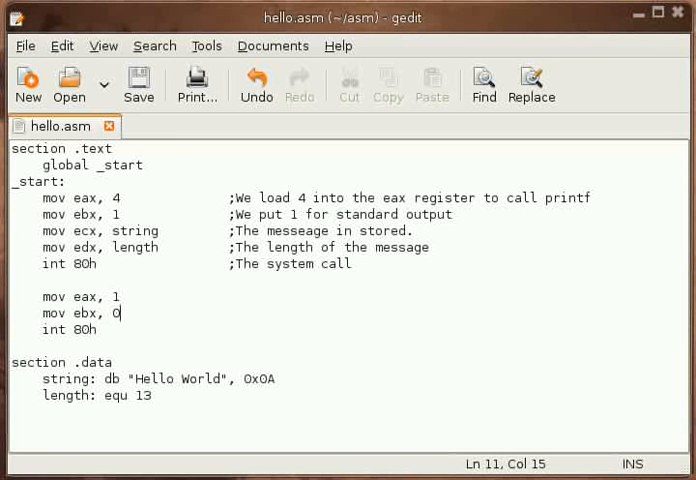
pyautogui.press('BackSpace')
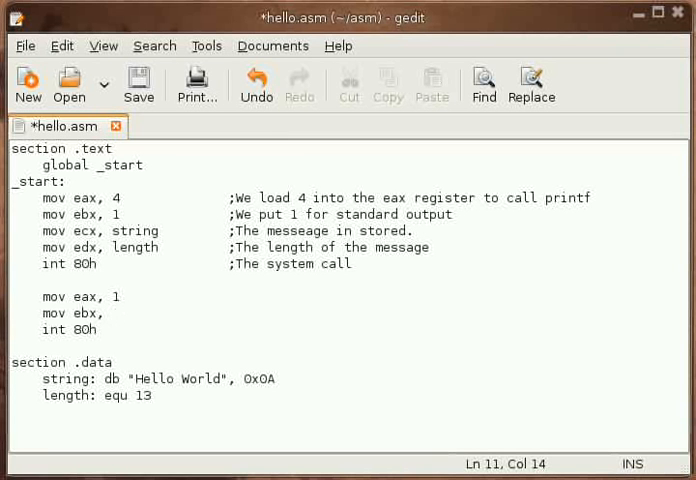
pyautogui.write('8')
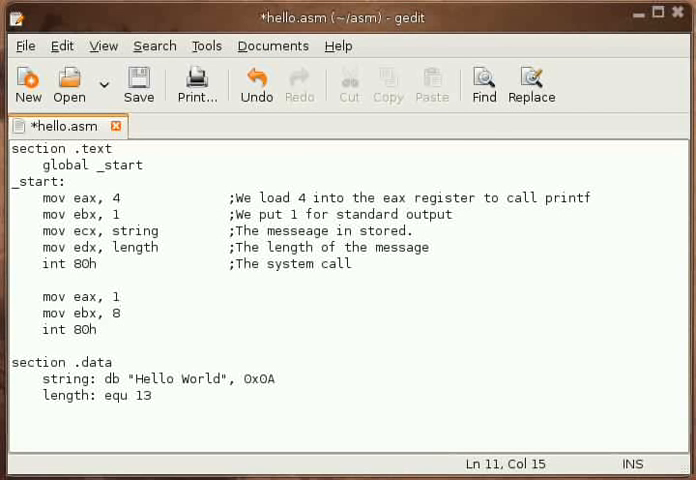
pyautogui.press('BackSpace')
pyautogui.write('0')
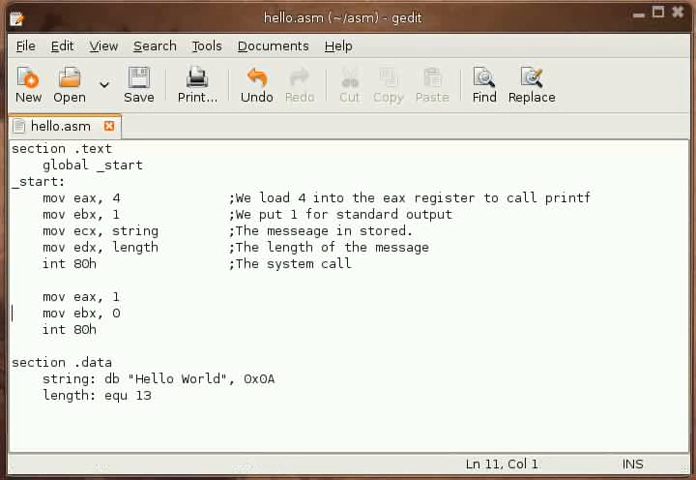
pyautogui.click(117, 313)
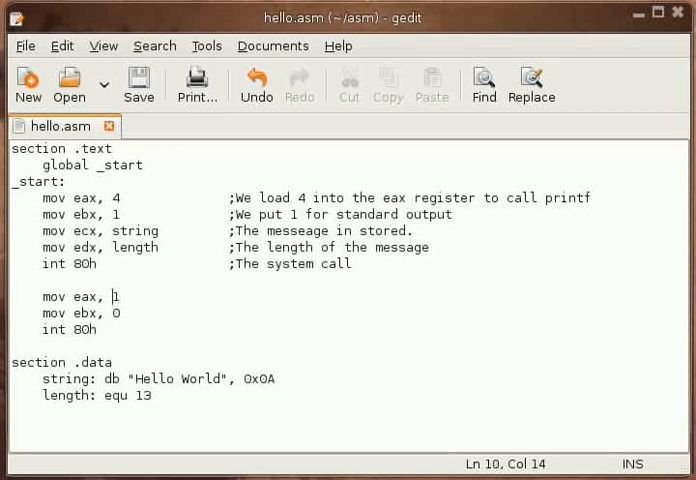
pyautogui.click(94, 197)
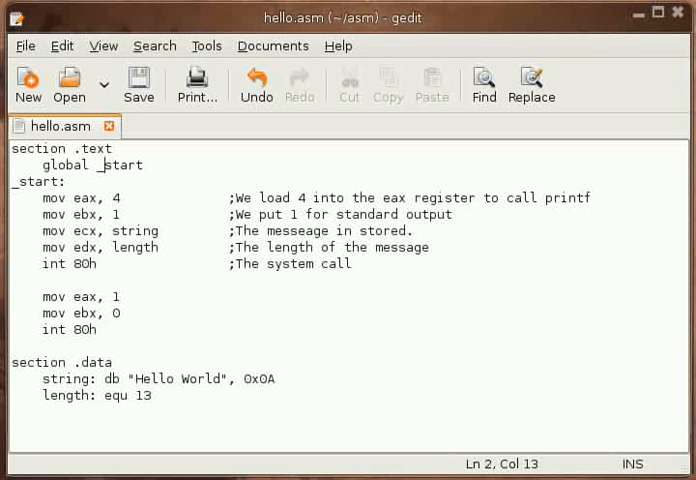
pyautogui.doubleClick(63, 165)
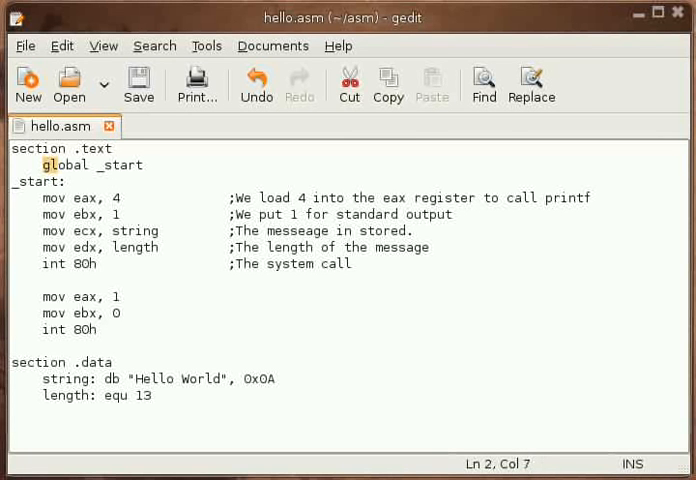
pyautogui.moveTo(47, 165); pyautogui.dragTo(142, 165)
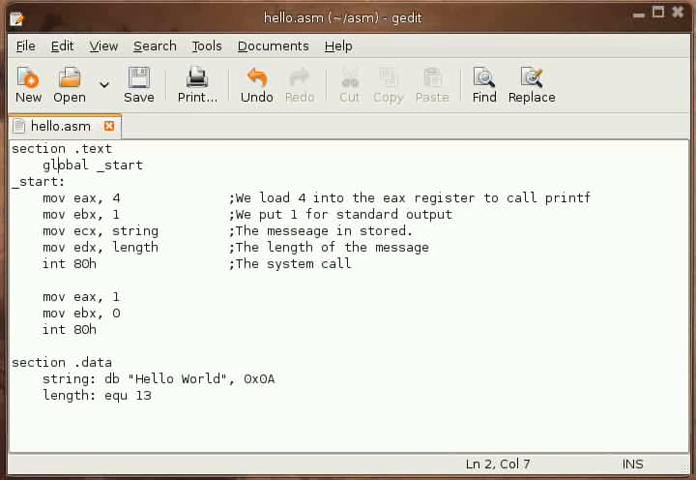
pyautogui.doubleClick(60, 165)
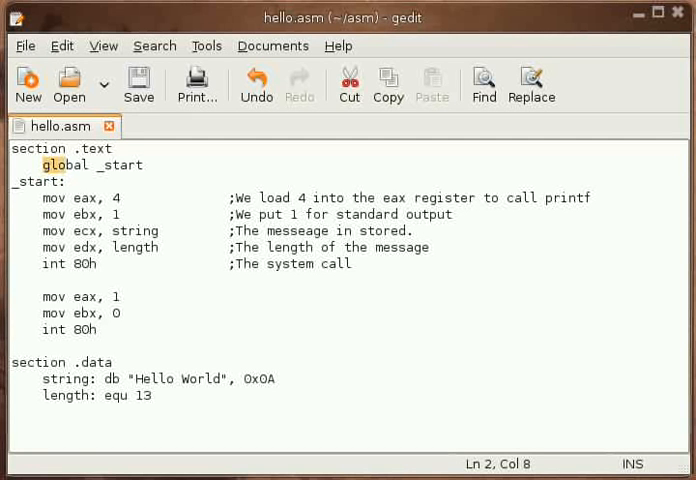
pyautogui.click(66, 182)
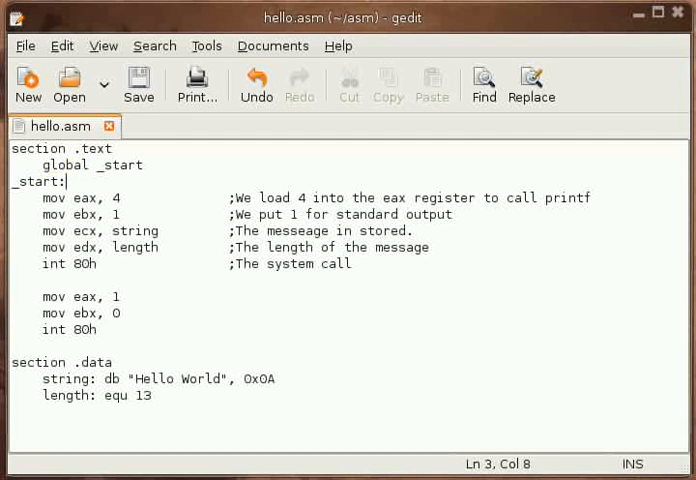